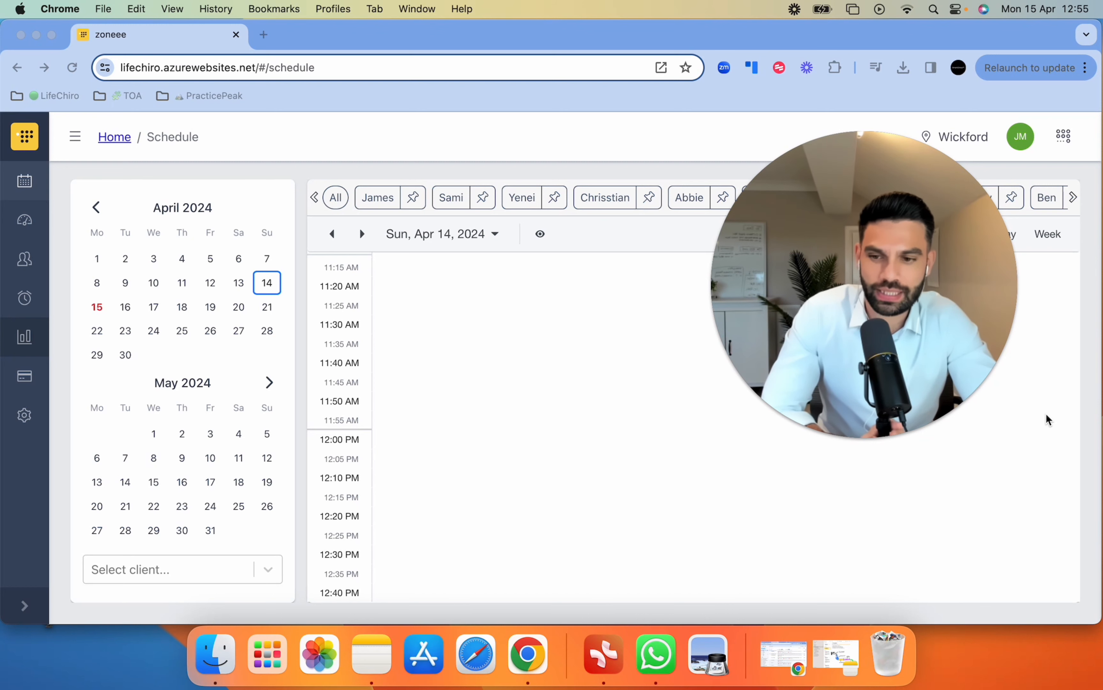
pyautogui.moveTo(993, 324)
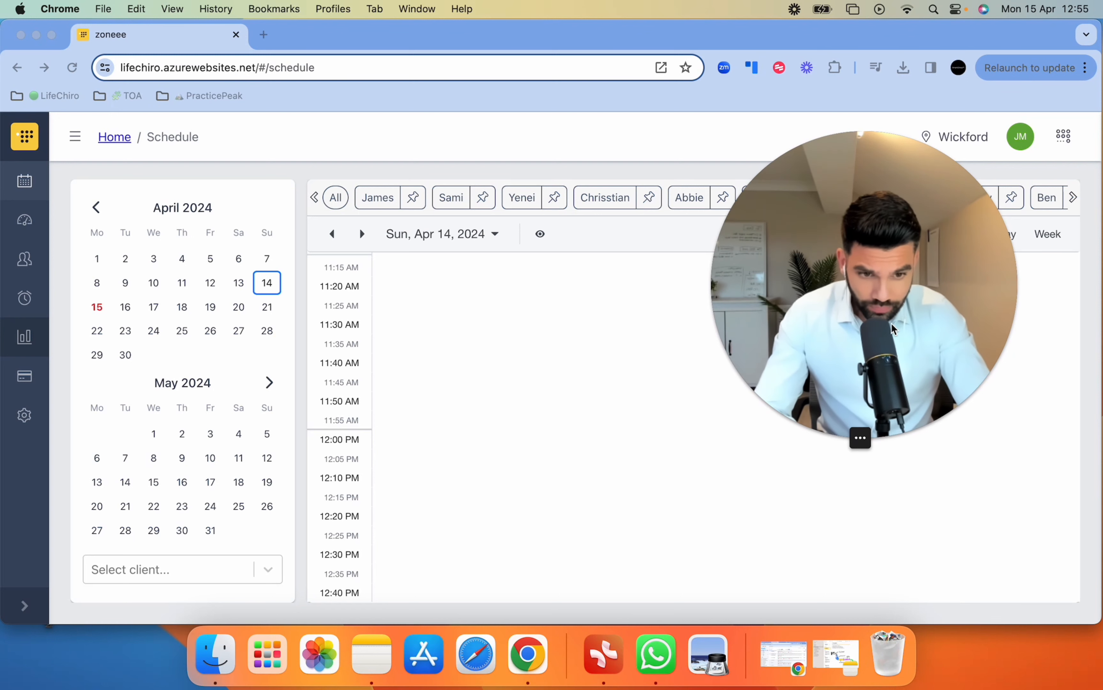
# Bring up the New Client Source report and apply the 1–15 April 2024 date range
pyautogui.click(860, 437)
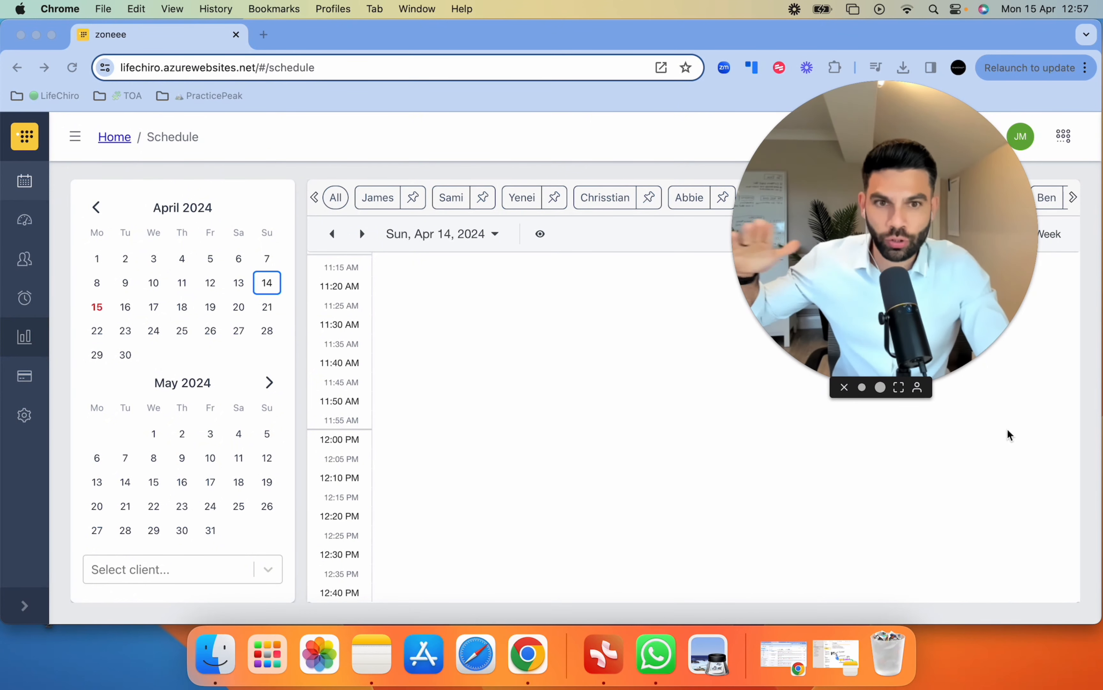
pyautogui.moveTo(1016, 487)
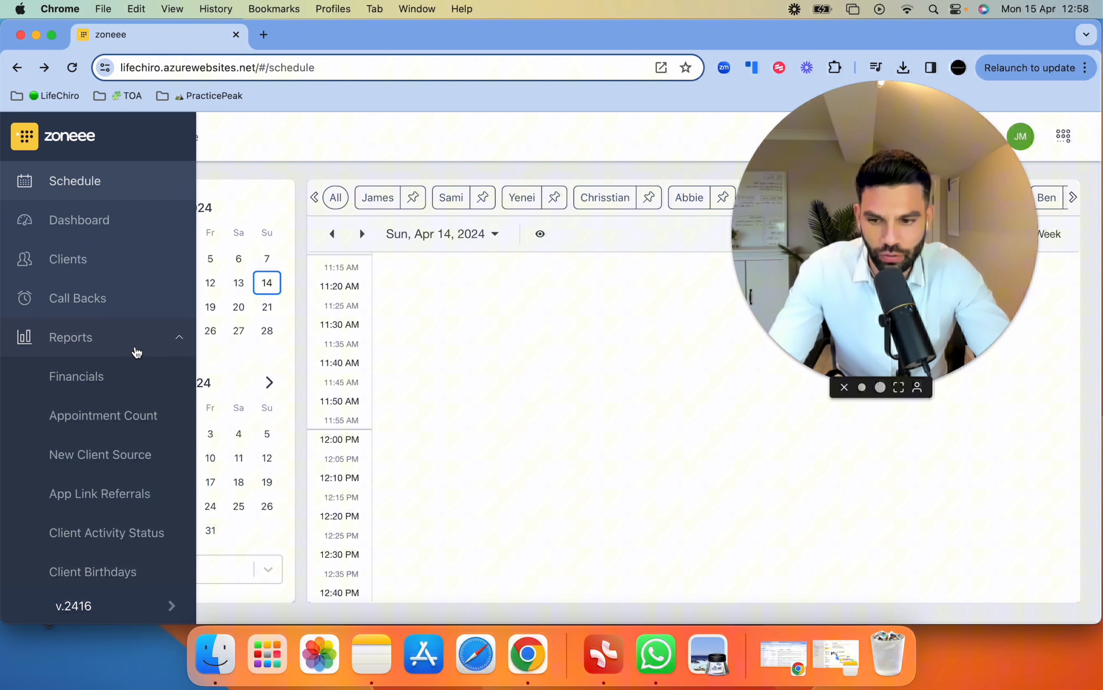
pyautogui.moveTo(99, 454)
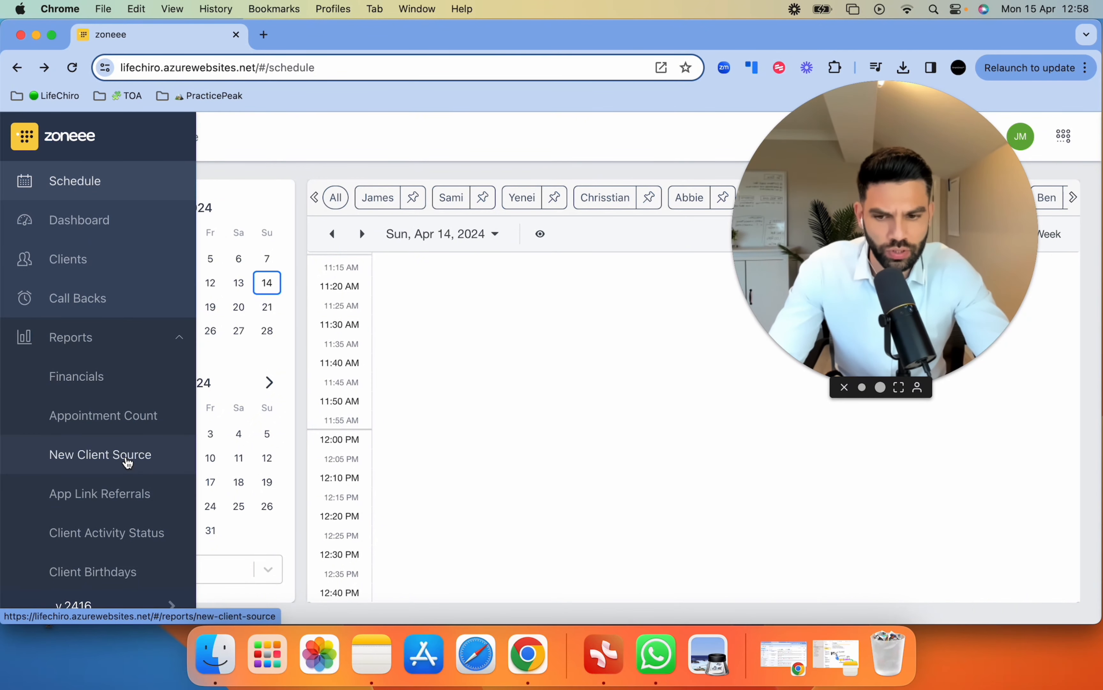
pyautogui.click(99, 454)
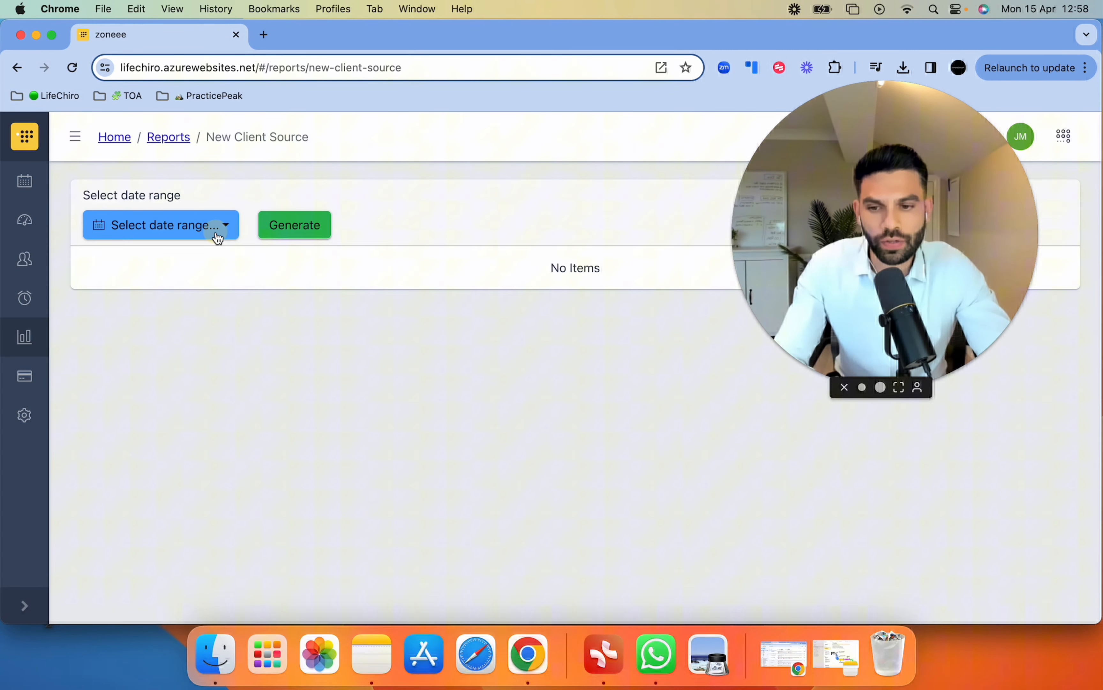
pyautogui.click(160, 224)
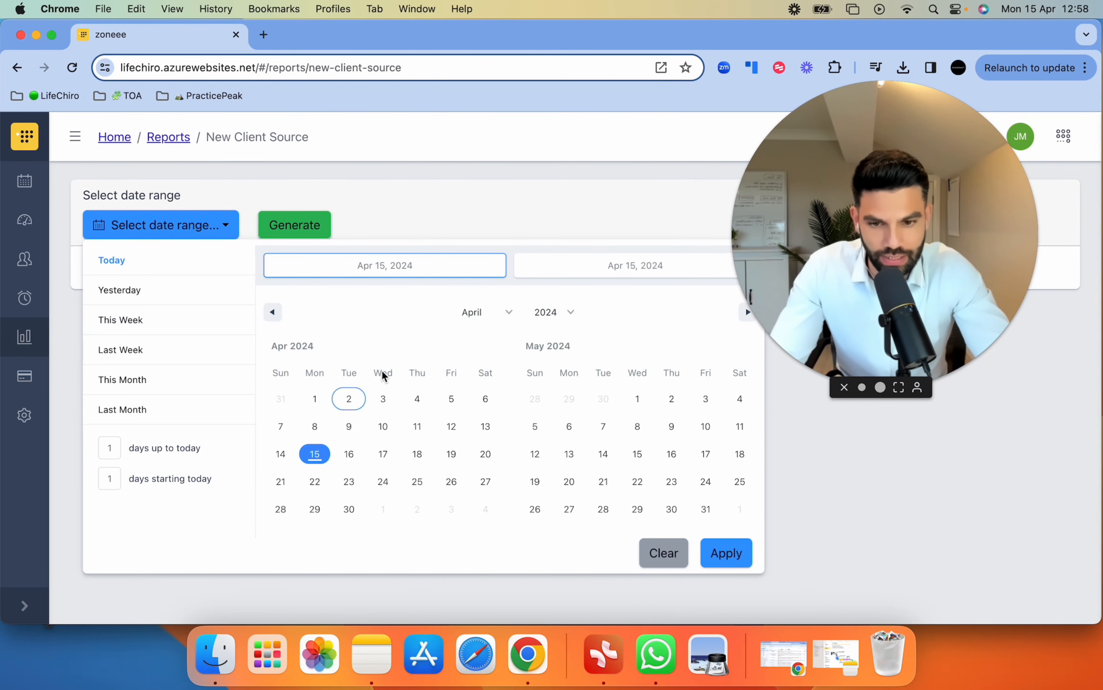
pyautogui.moveTo(337, 357)
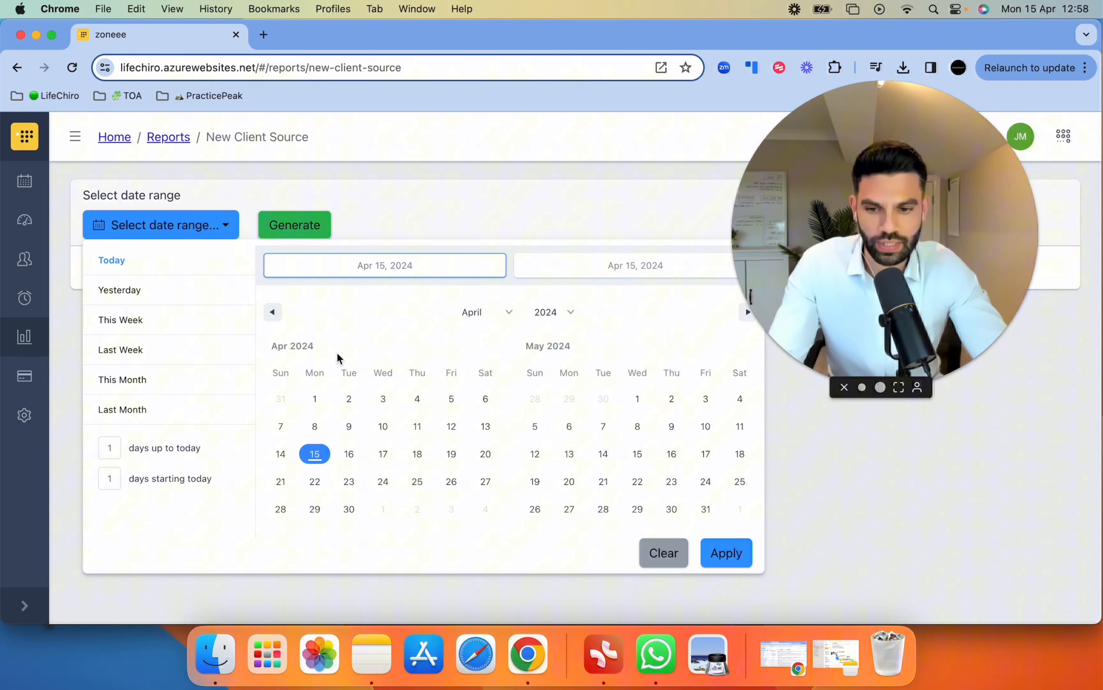
pyautogui.click(314, 399)
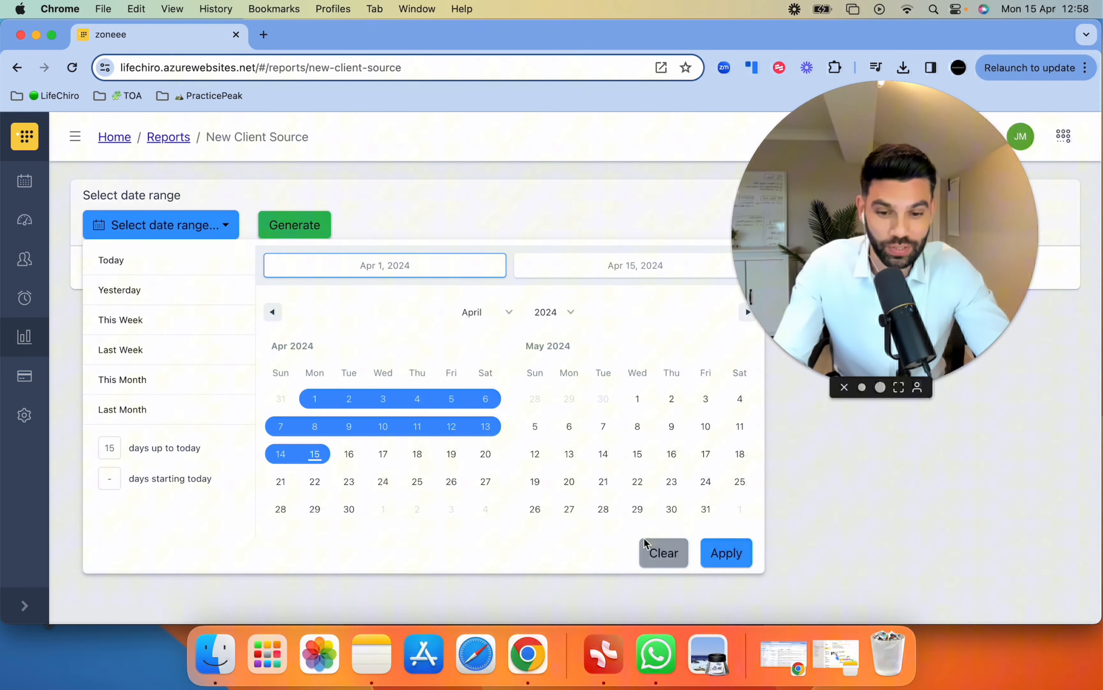
pyautogui.click(725, 552)
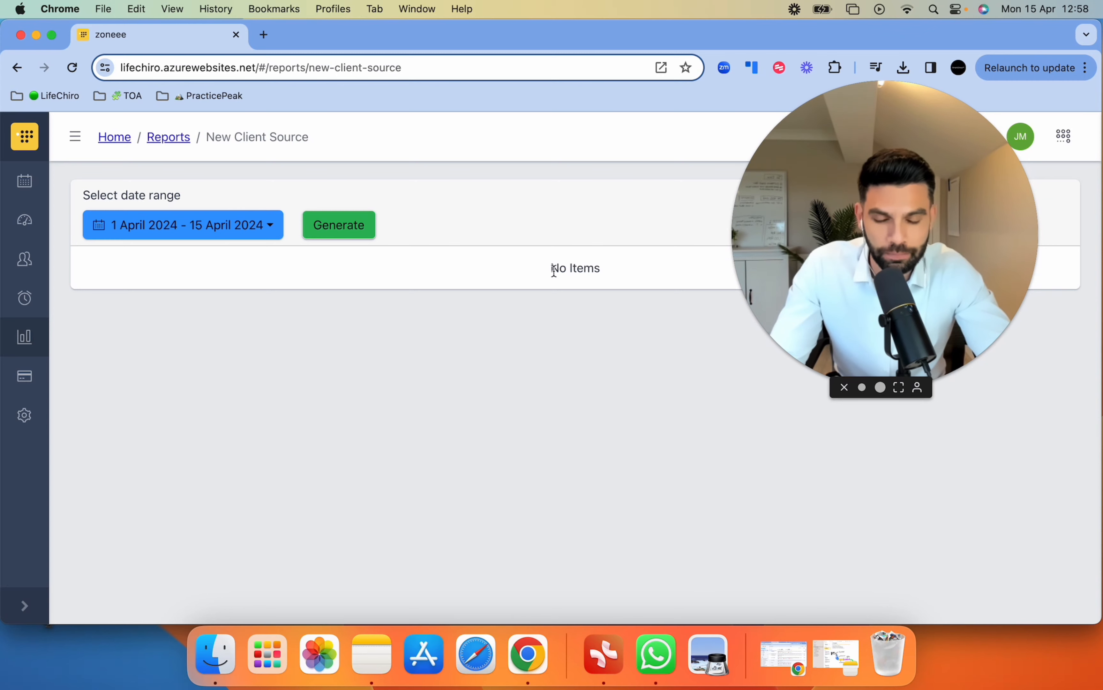
# Generate the report and scroll the referral-source table down to the Total row of 52 clients
pyautogui.click(338, 224)
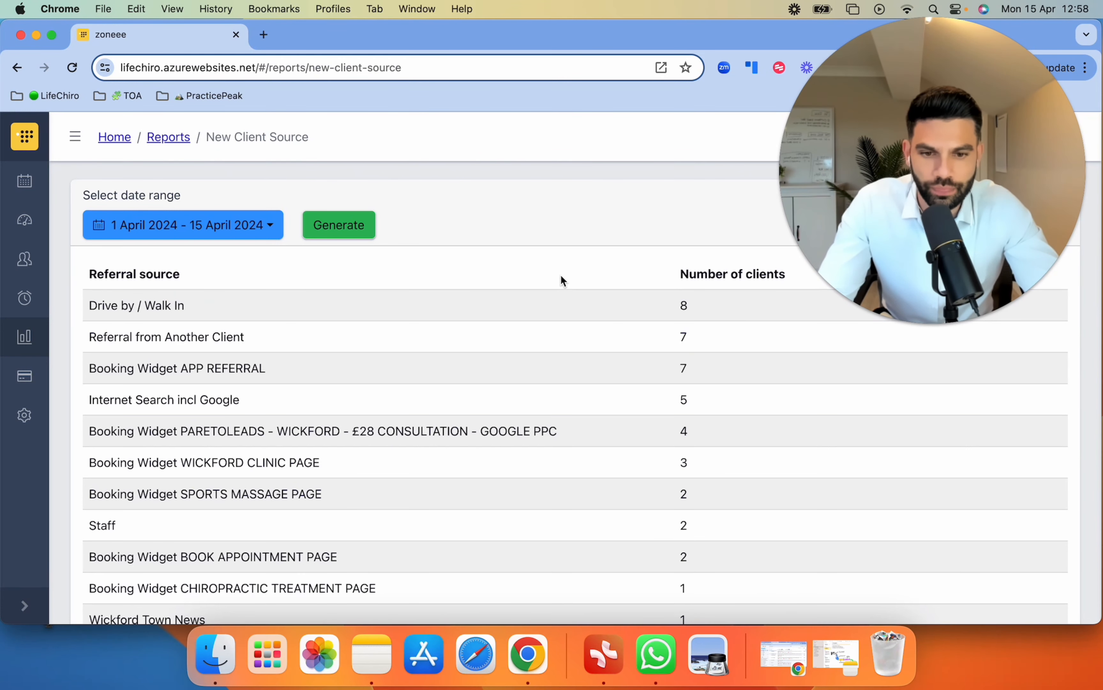
pyautogui.doubleClick(732, 274)
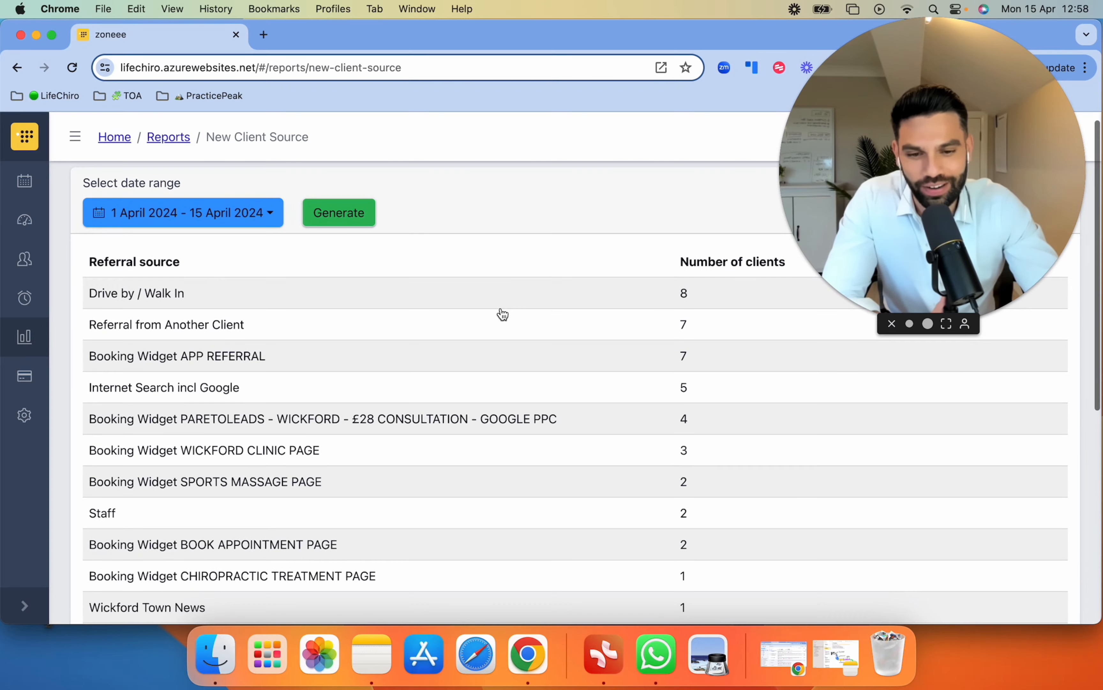
pyautogui.scroll(-3)
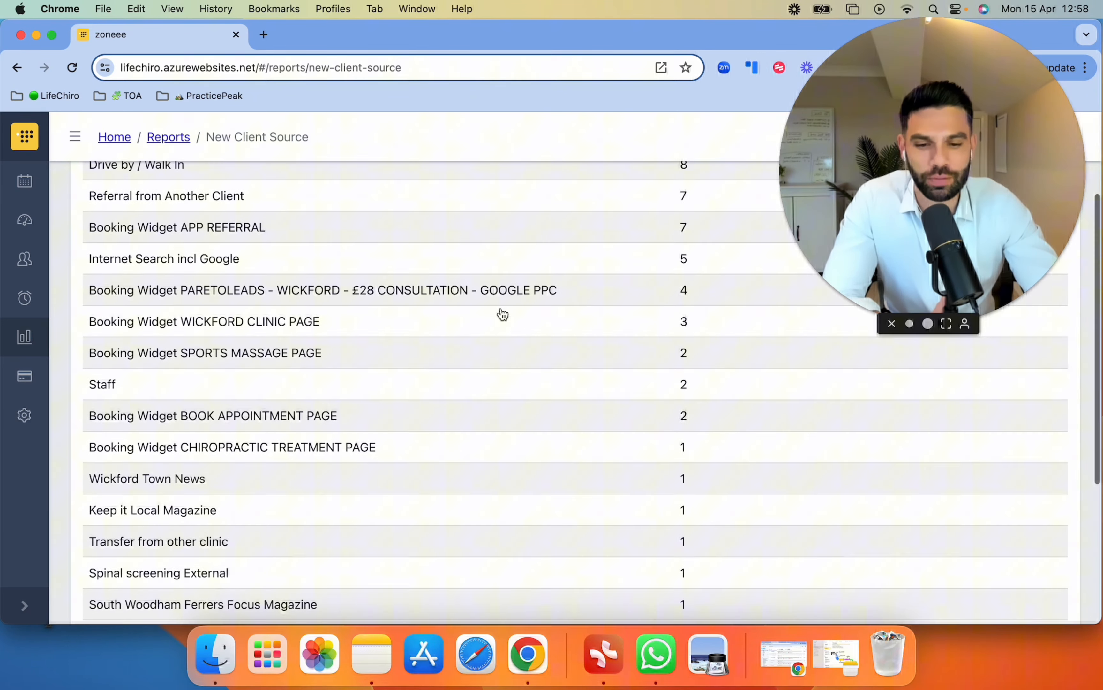
pyautogui.scroll(-3)
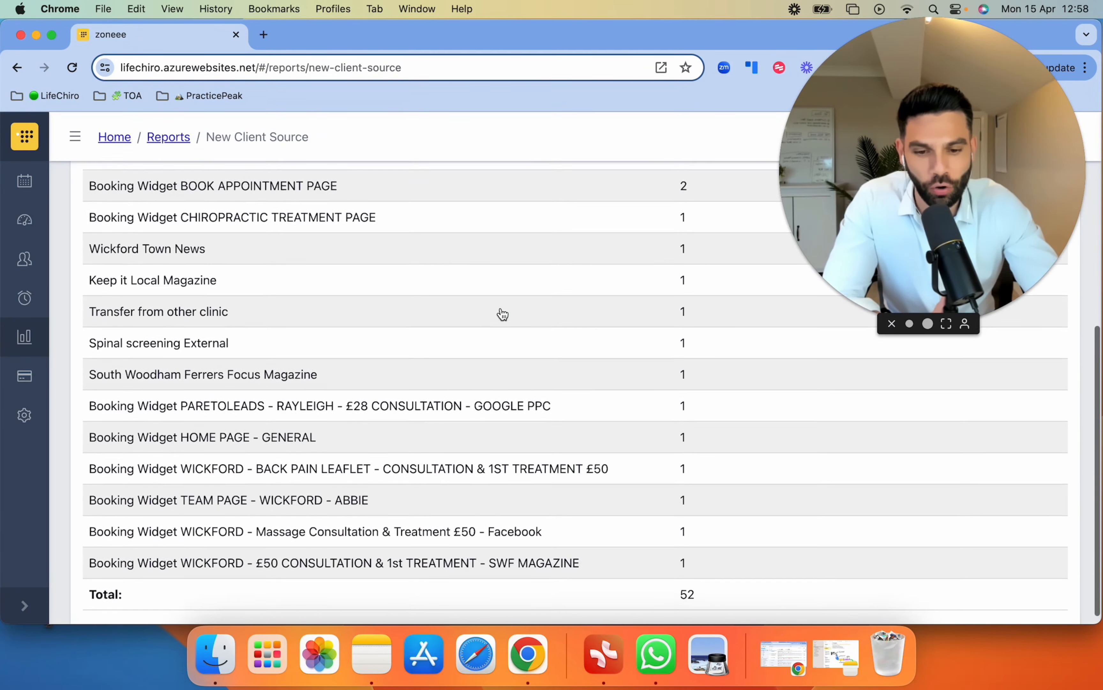
pyautogui.scroll(3)
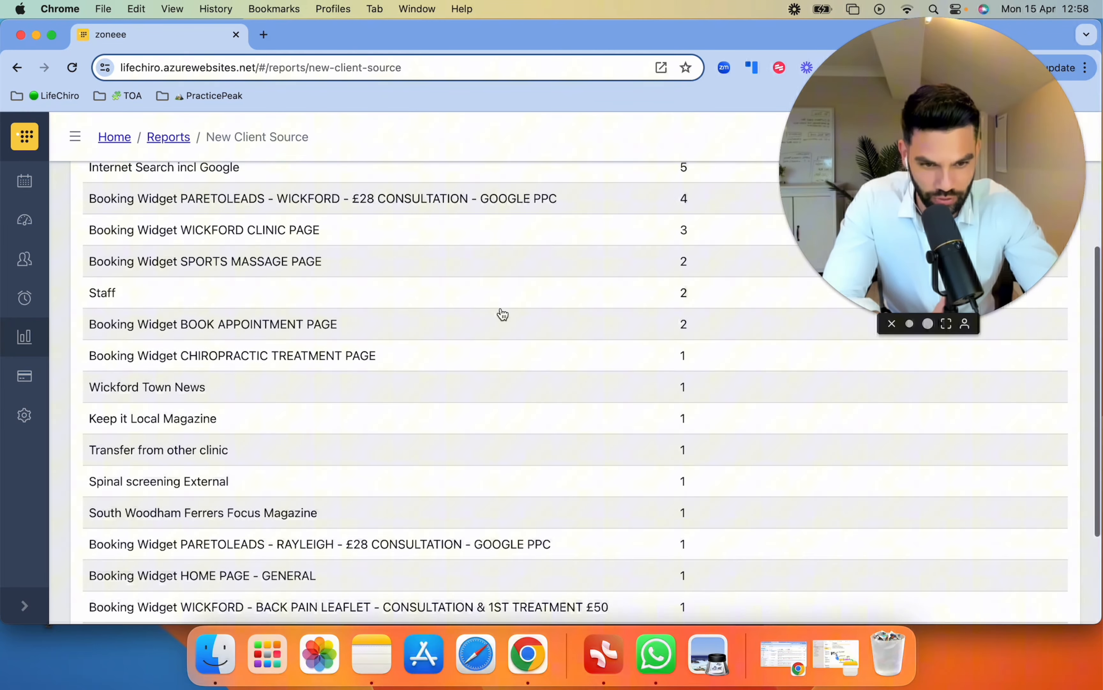
pyautogui.scroll(-3)
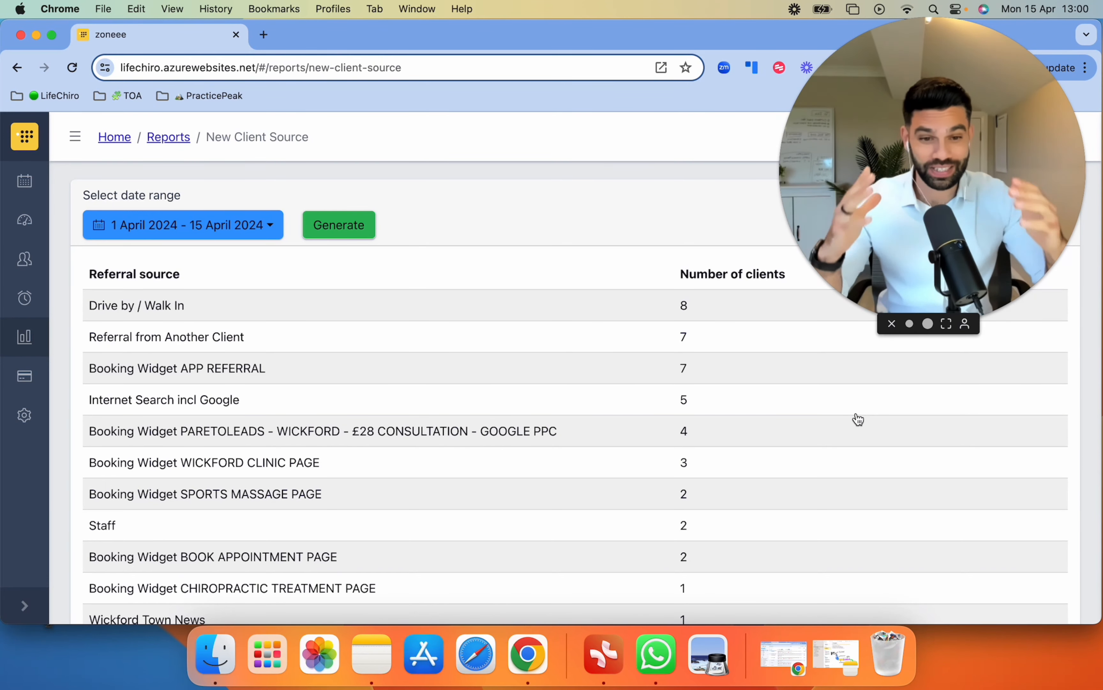
pyautogui.moveTo(821, 452)
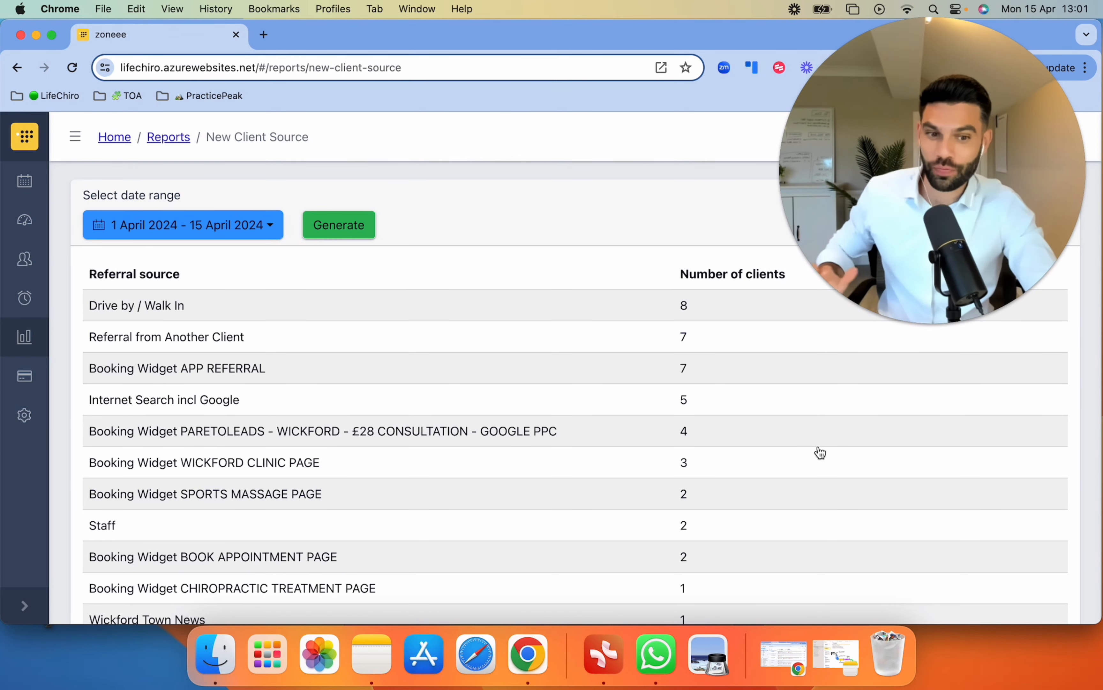
pyautogui.moveTo(670, 433)
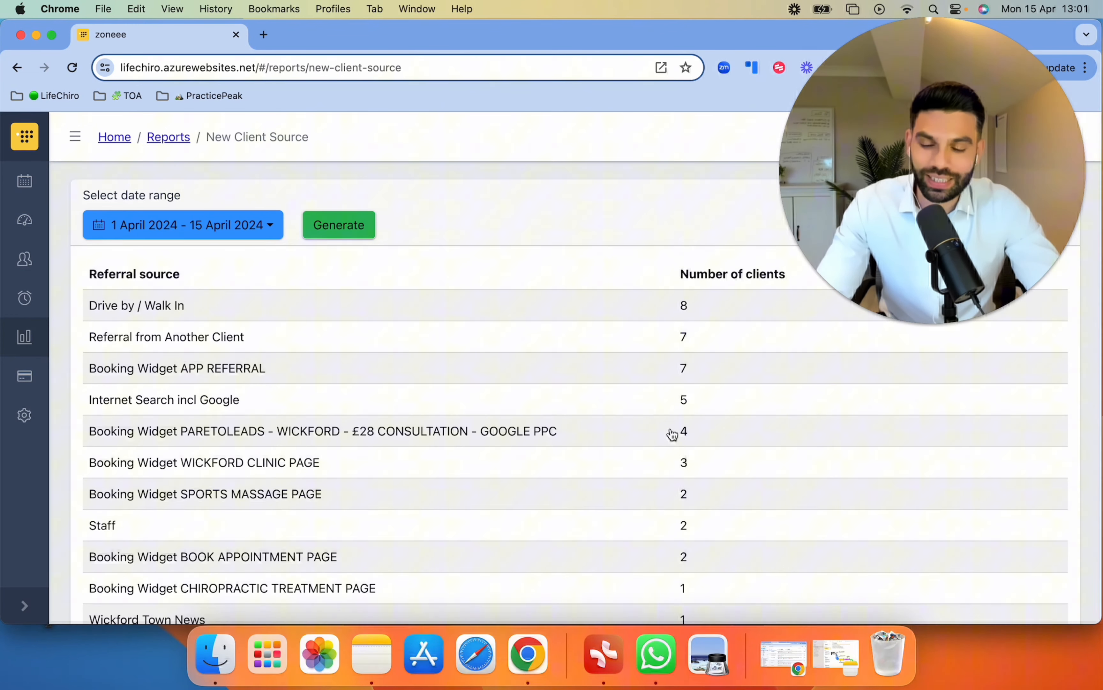
pyautogui.moveTo(220, 305)
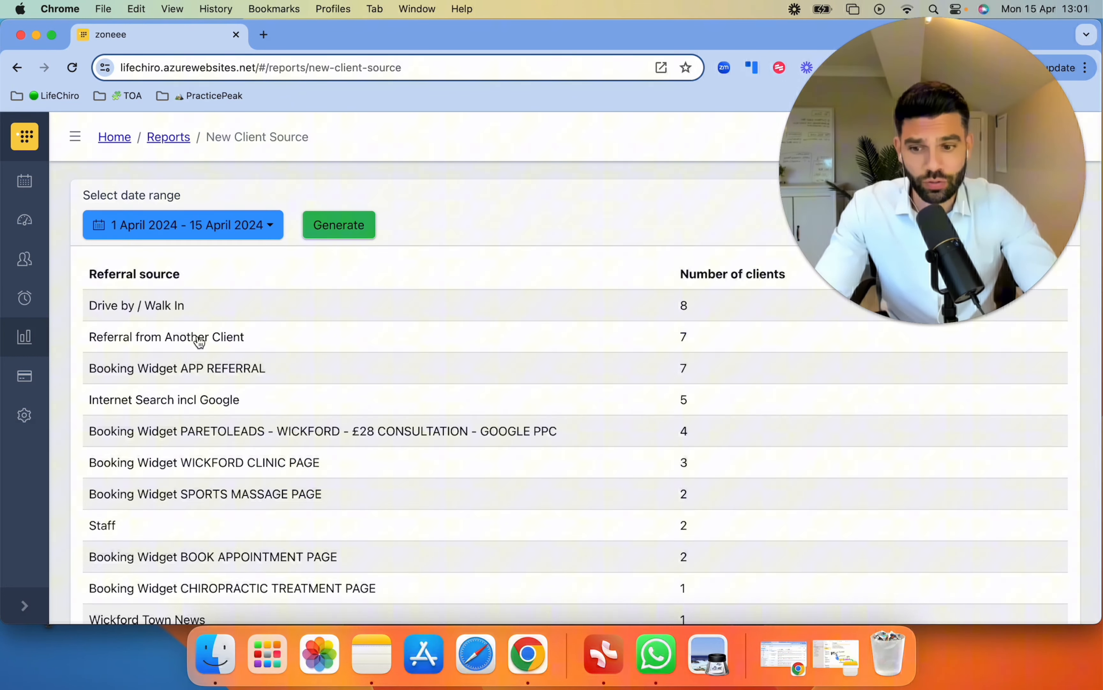
# Scroll the generated 1–15 April report to review the referral counts
pyautogui.scroll(-3)
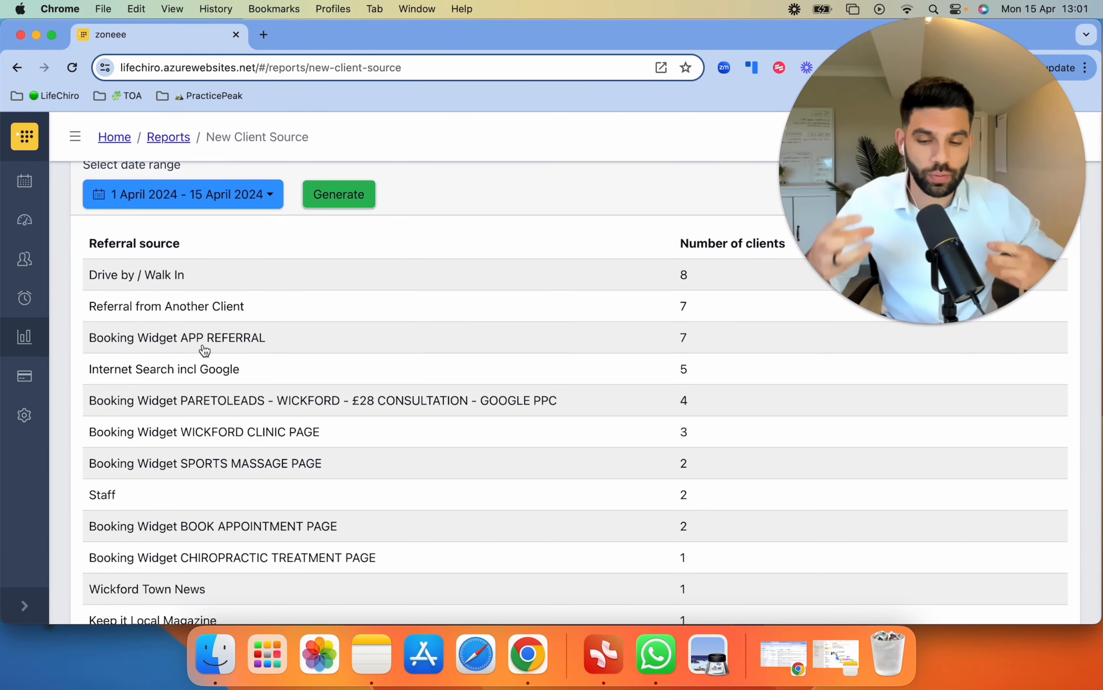
pyautogui.moveTo(238, 360)
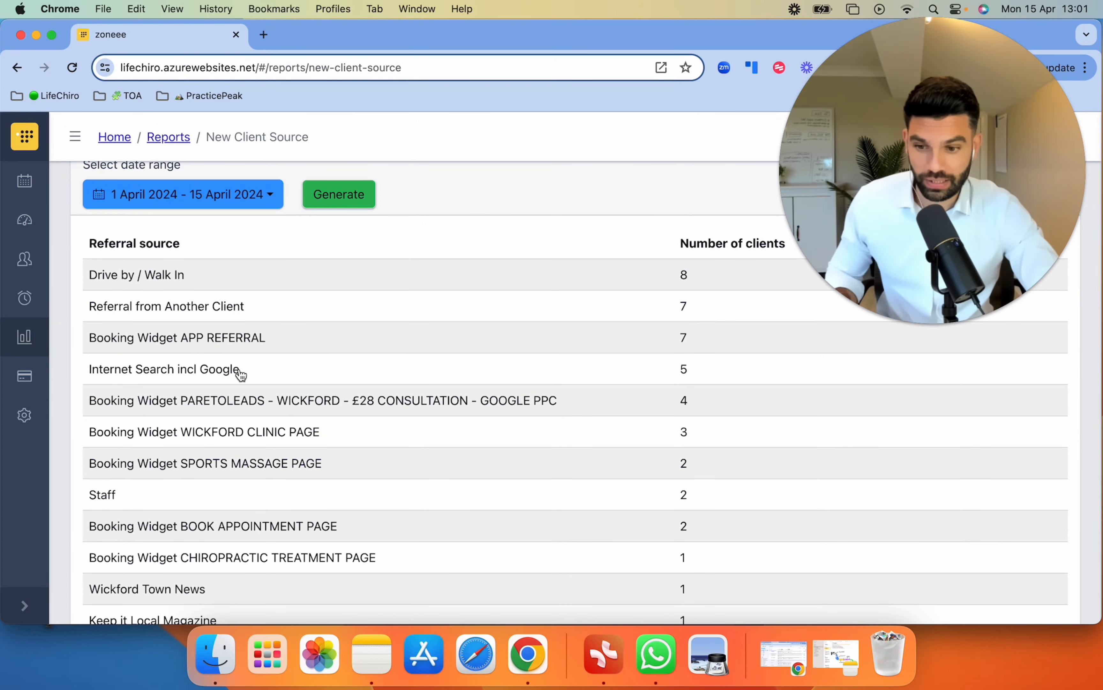
pyautogui.scroll(-3)
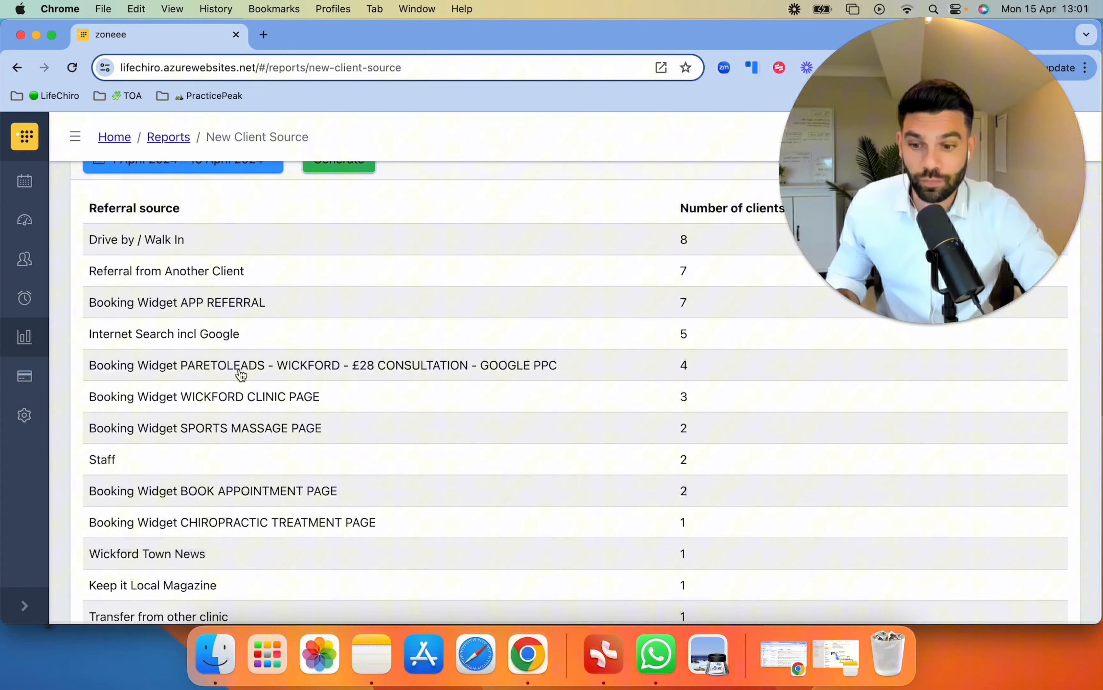
pyautogui.moveTo(401, 383)
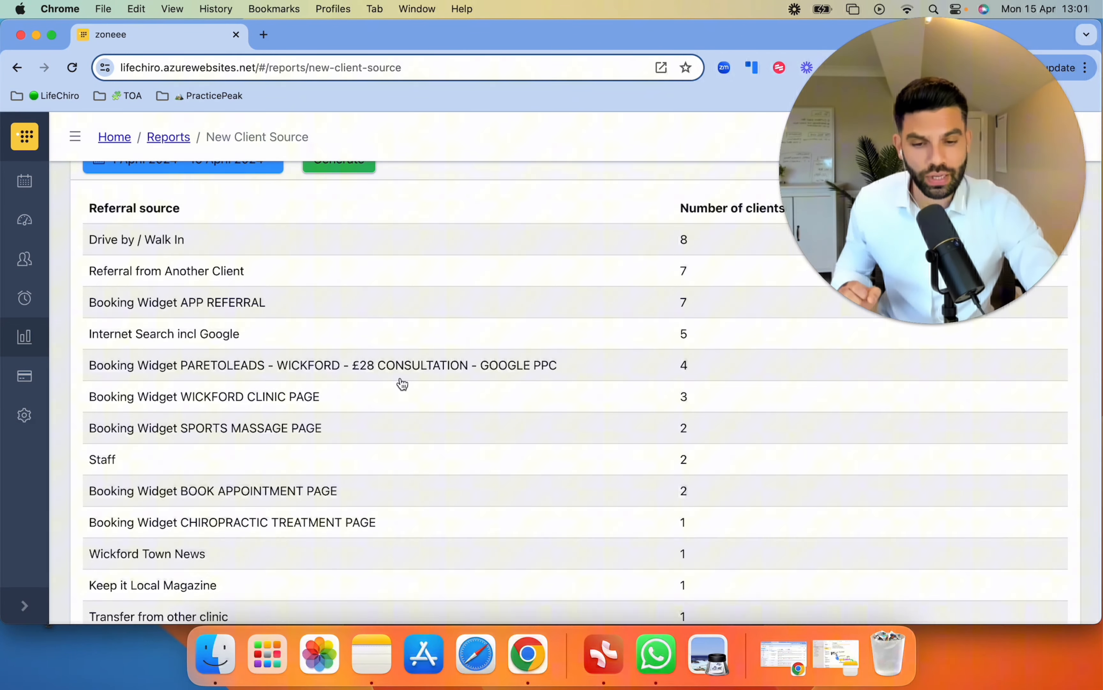
pyautogui.scroll(-3)
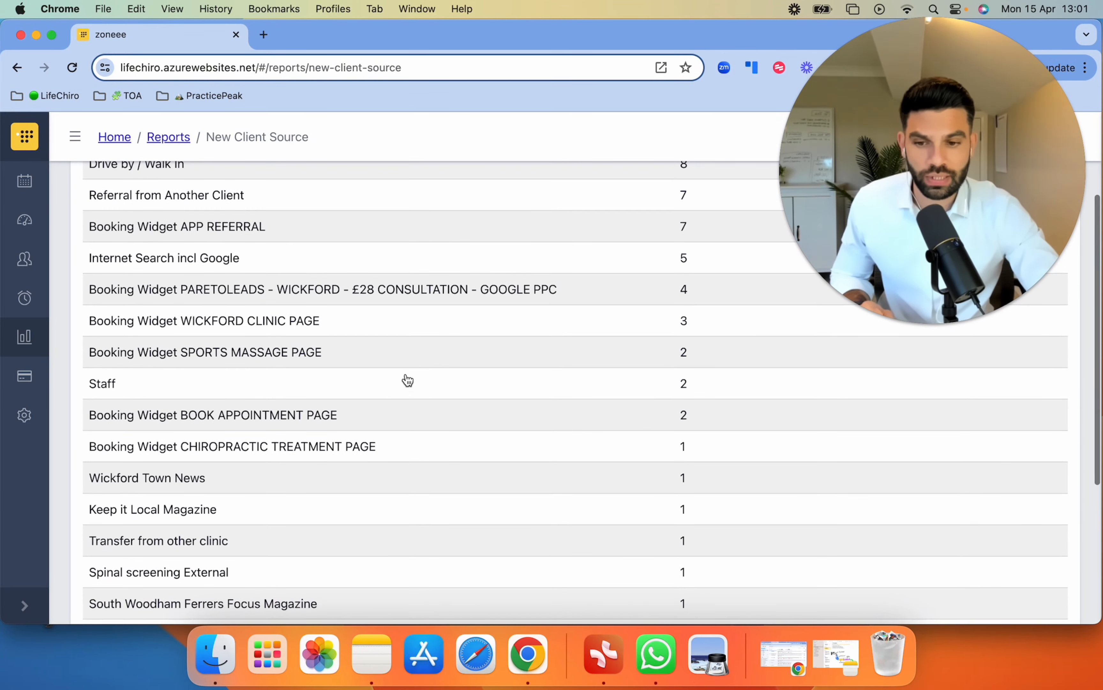
pyautogui.scroll(-3)
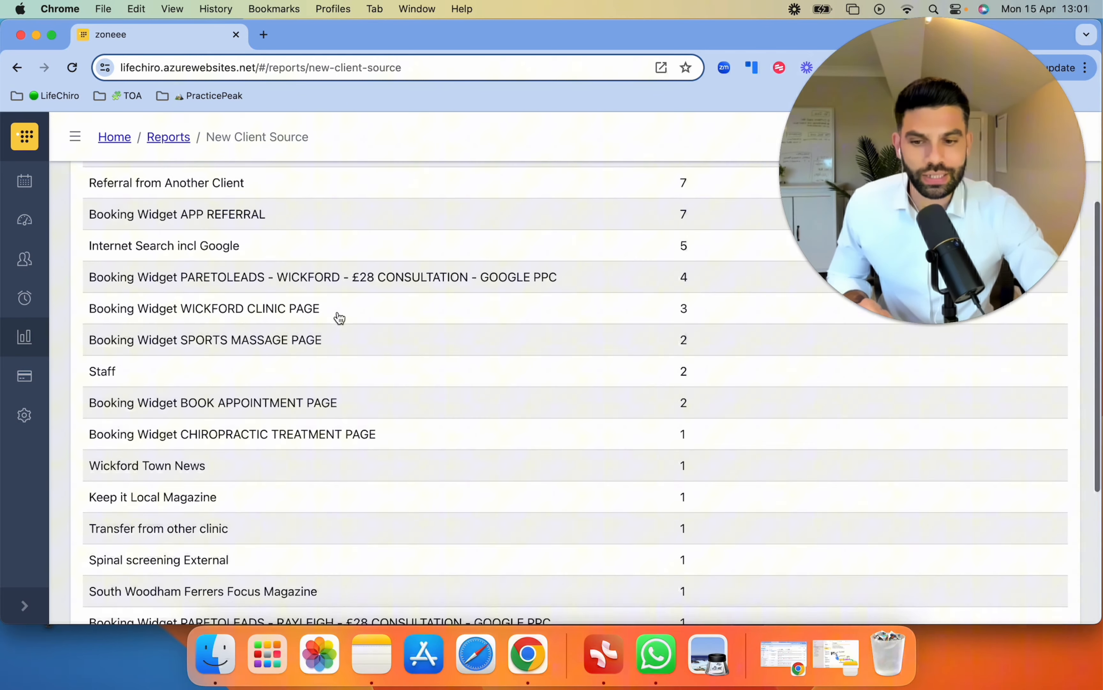
pyautogui.scroll(-3)
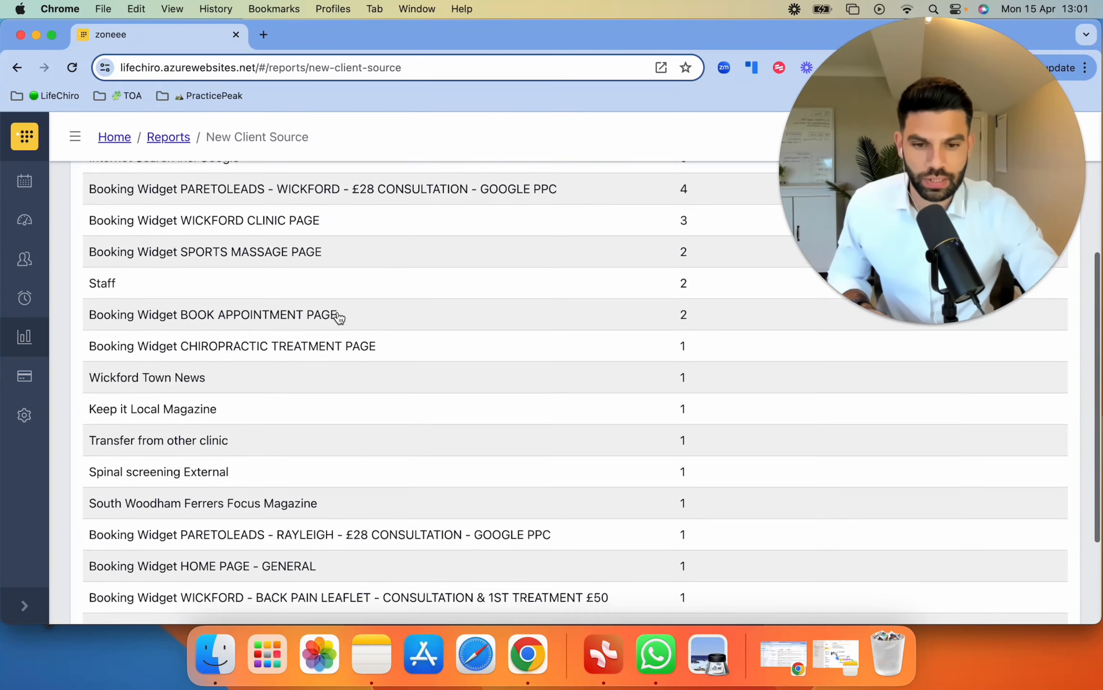
pyautogui.scroll(-3)
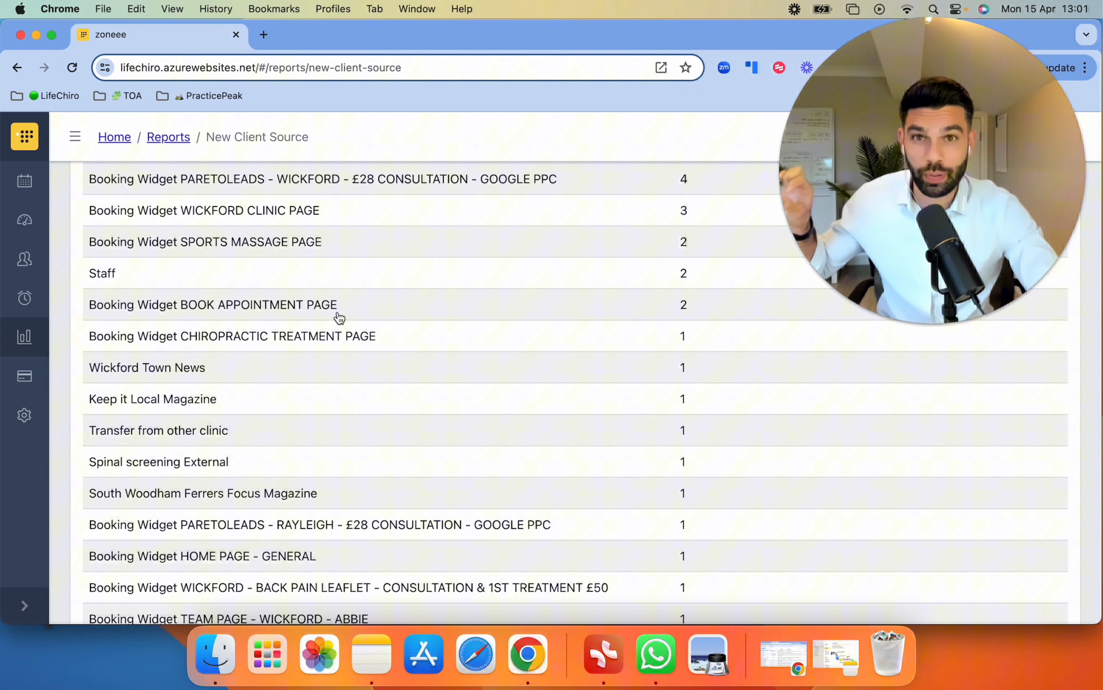
pyautogui.scroll(-3)
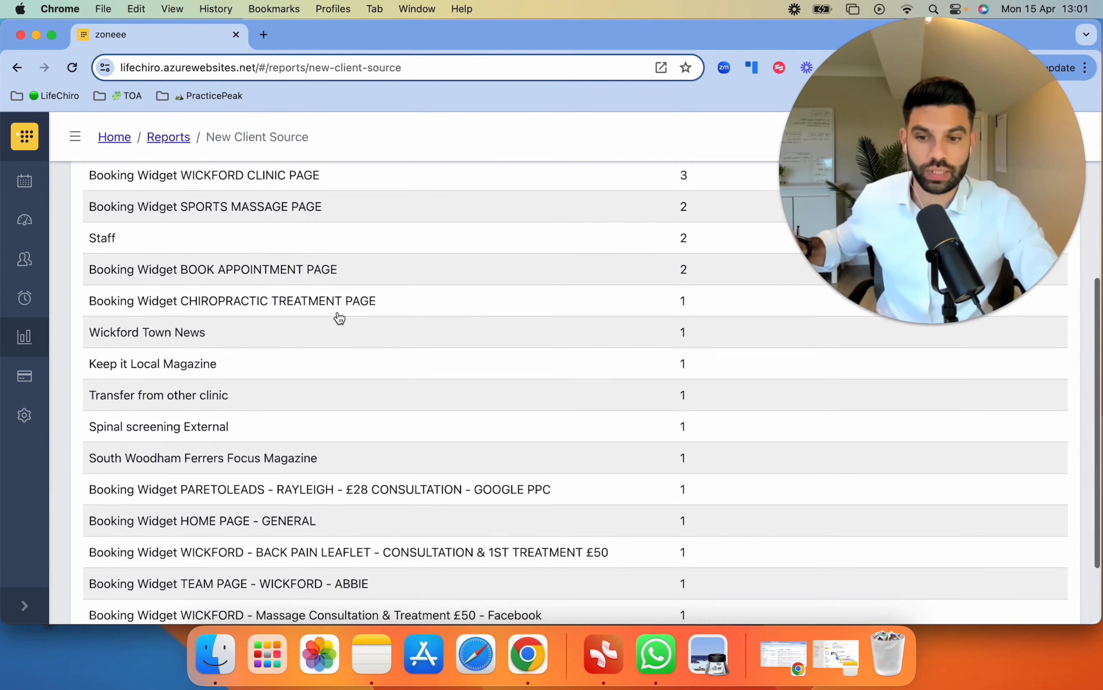
pyautogui.scroll(-3)
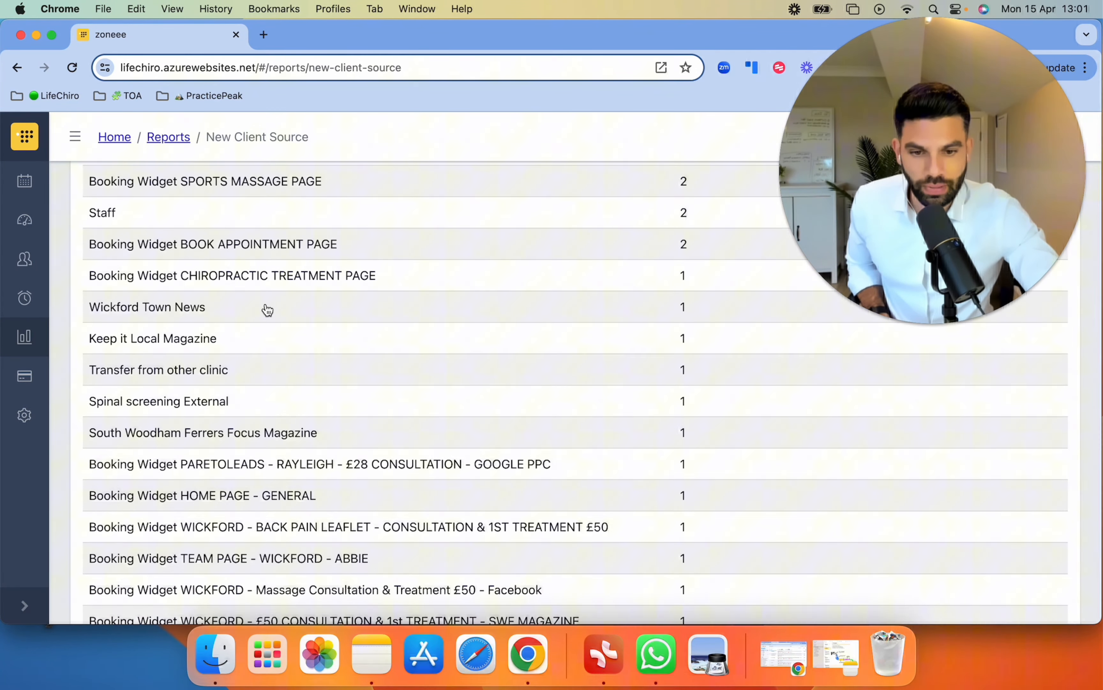
pyautogui.scroll(-3)
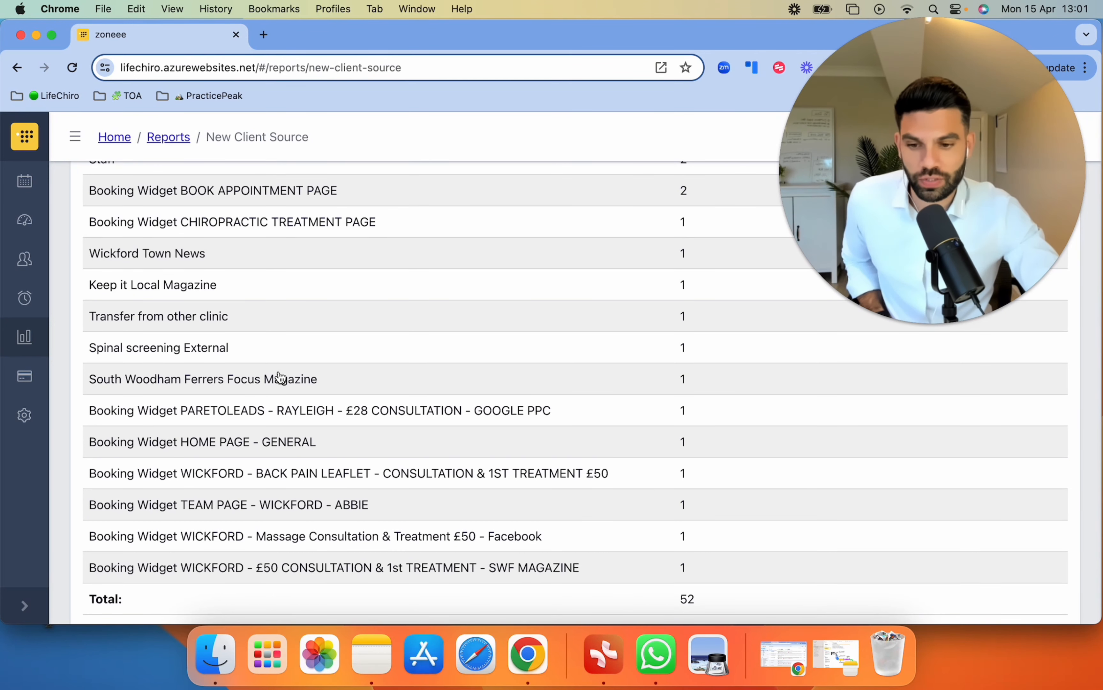
pyautogui.scroll(-3)
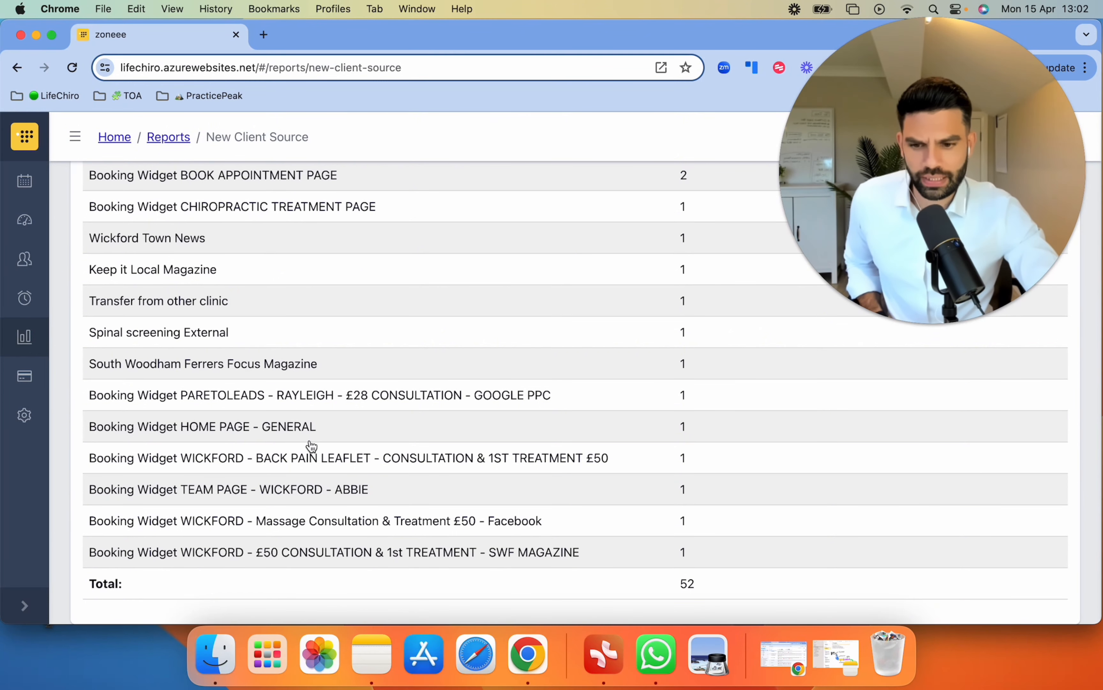
pyautogui.moveTo(316, 463)
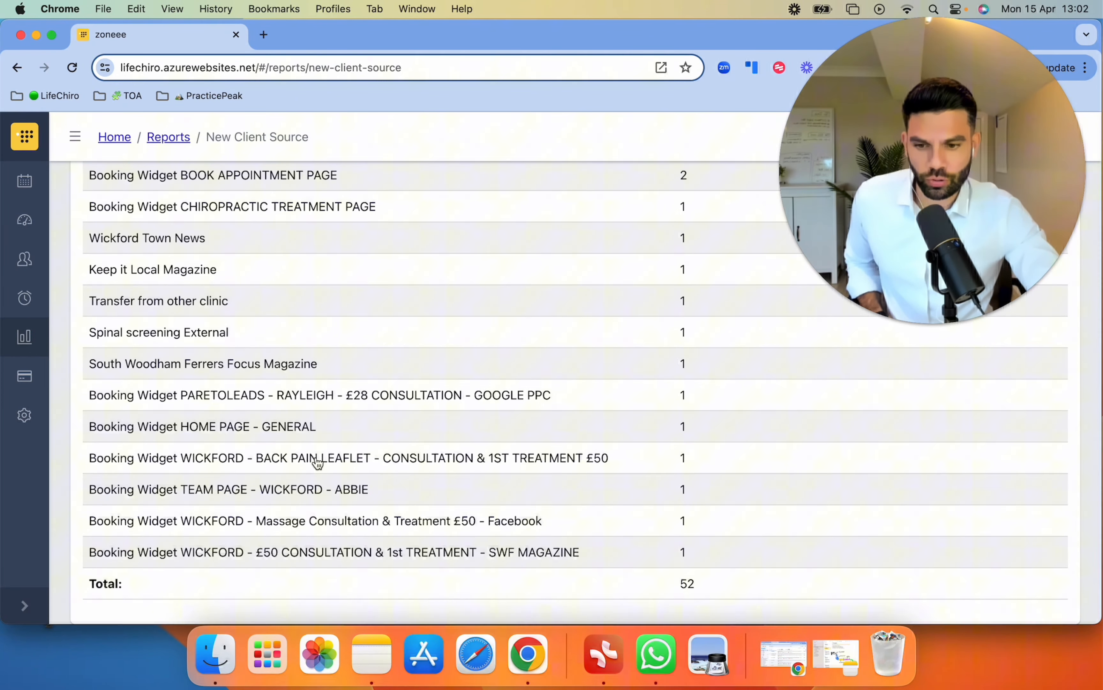
pyautogui.moveTo(357, 499)
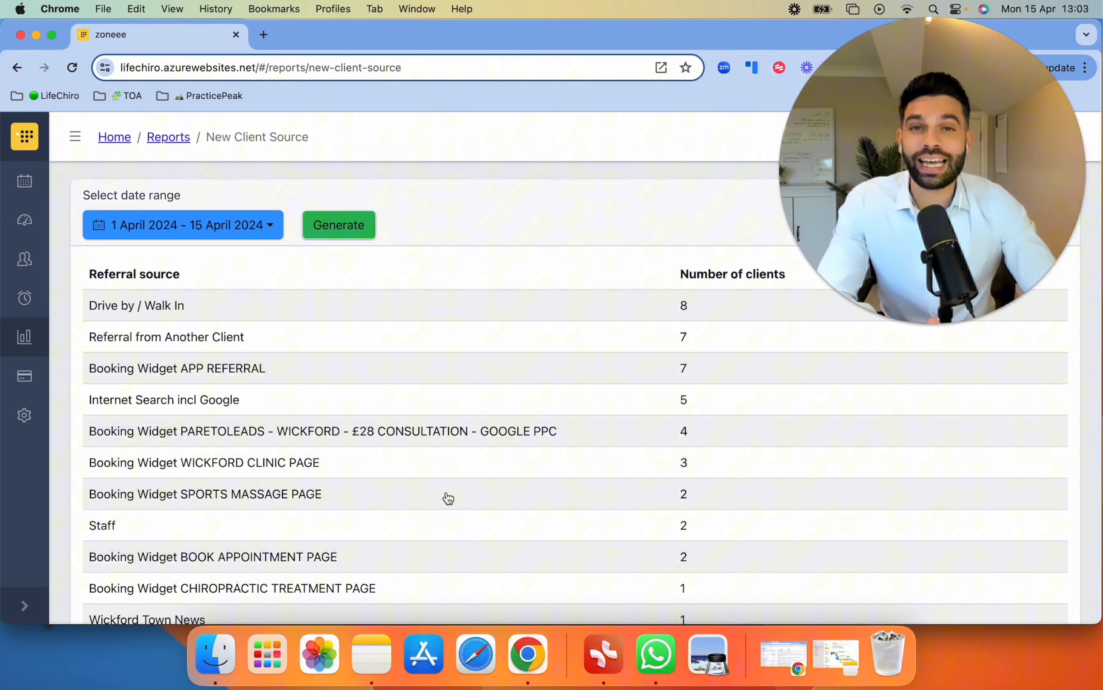
pyautogui.moveTo(868, 77)
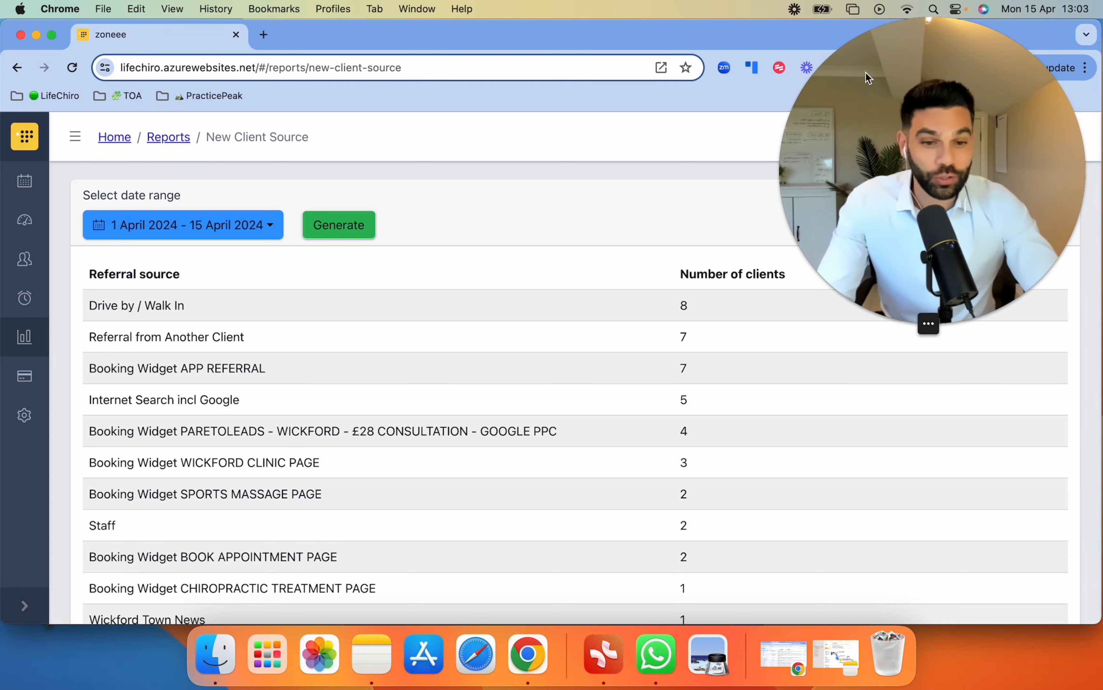
pyautogui.moveTo(870, 498)
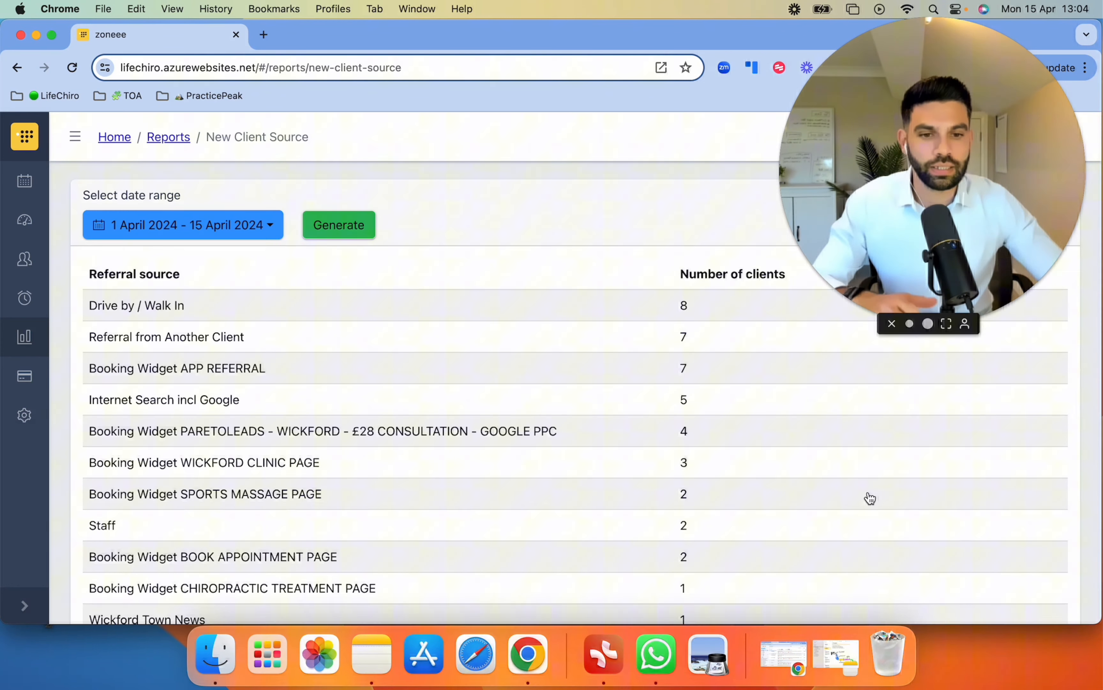
pyautogui.moveTo(971, 360)
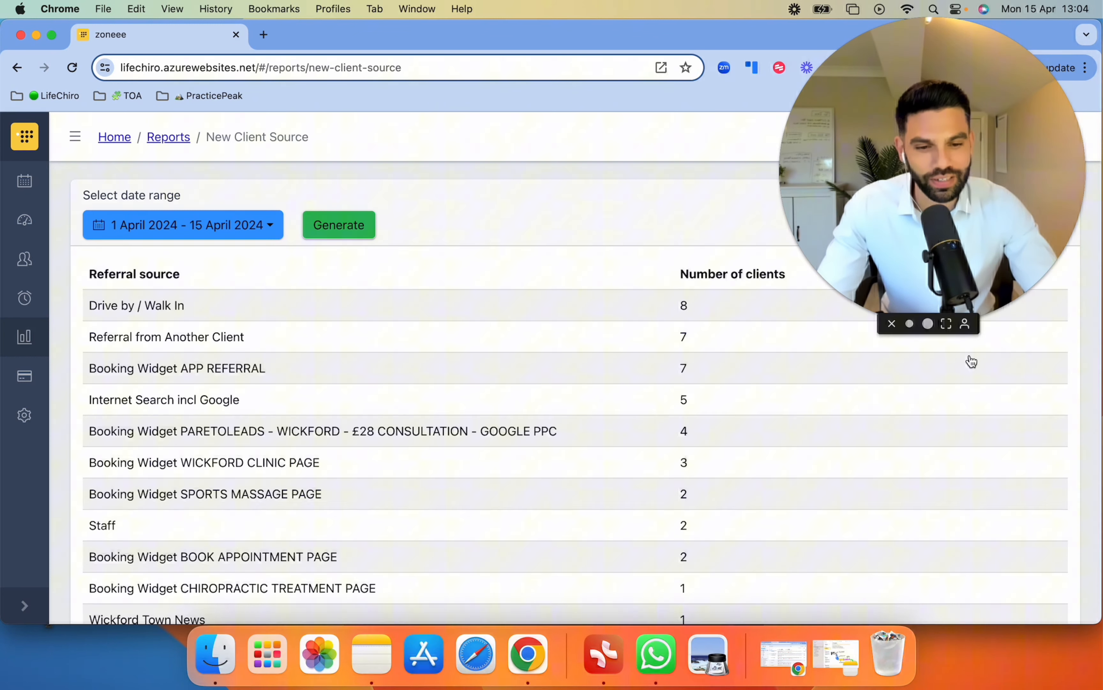
pyautogui.moveTo(967, 350)
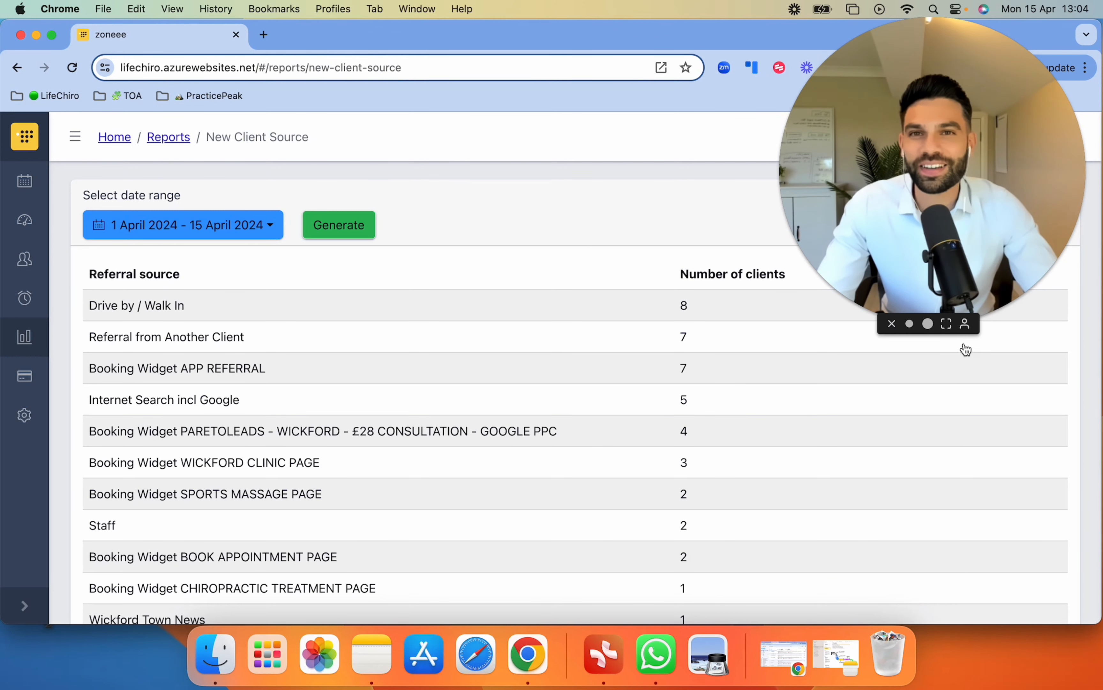